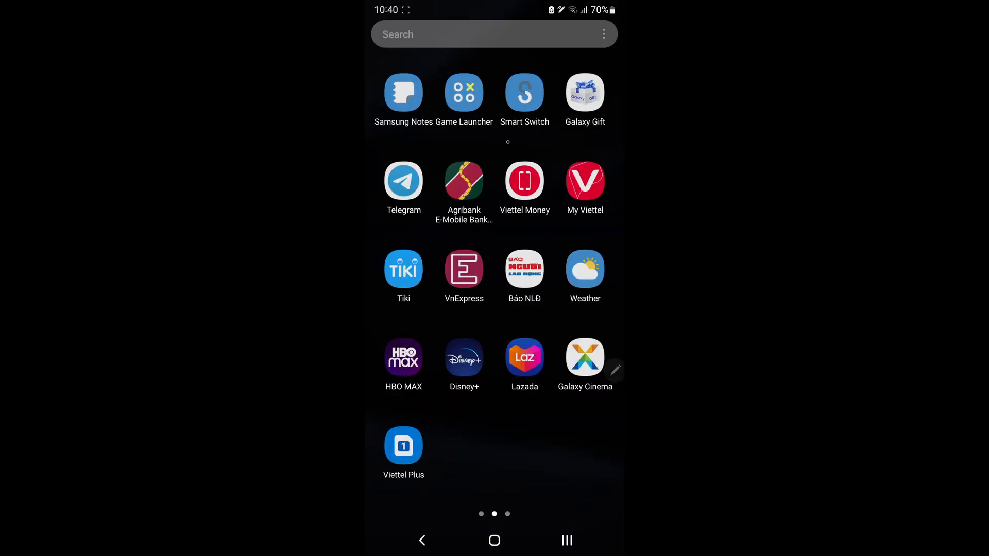
- Search Google in Chrome for 'what time' to show the current local time and date
click(473, 34)
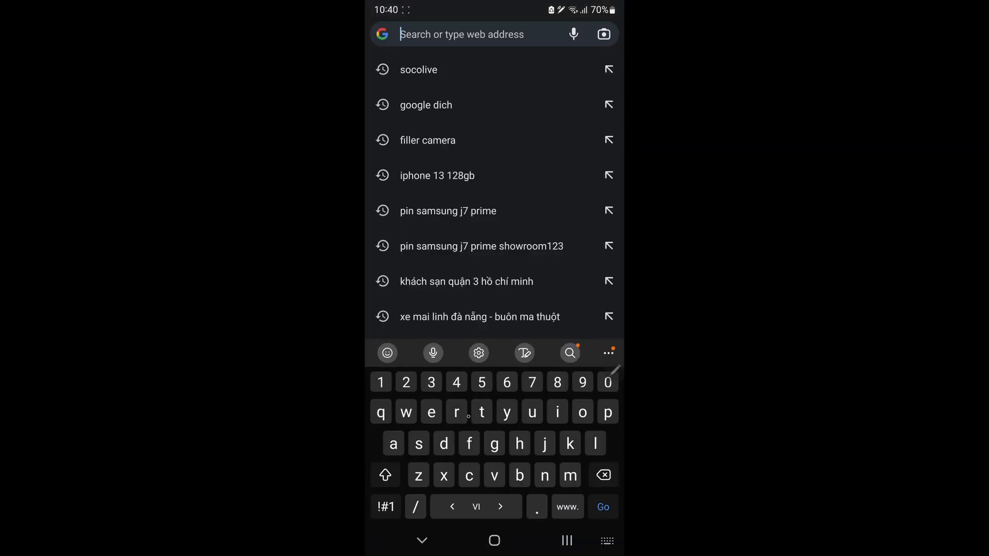
text(what ti)
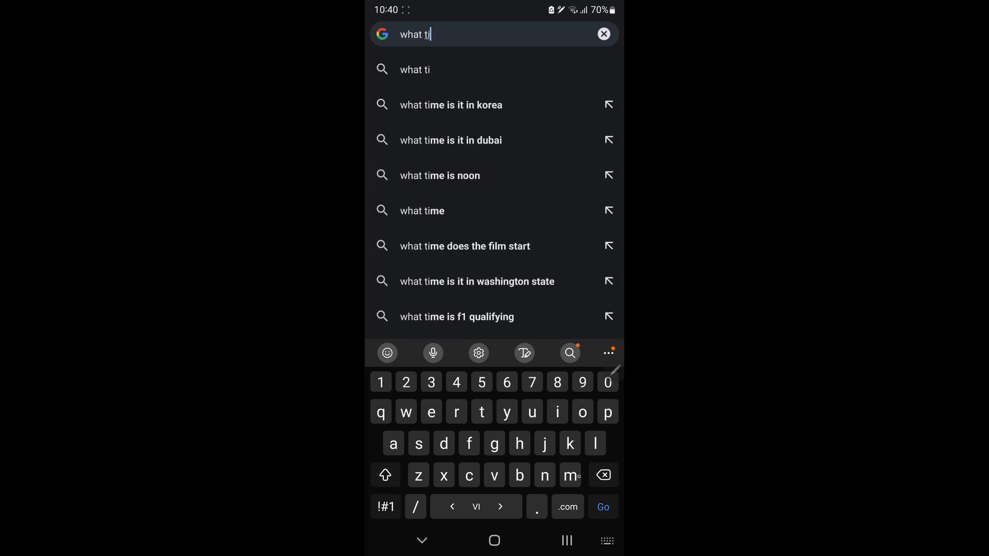
click(421, 211)
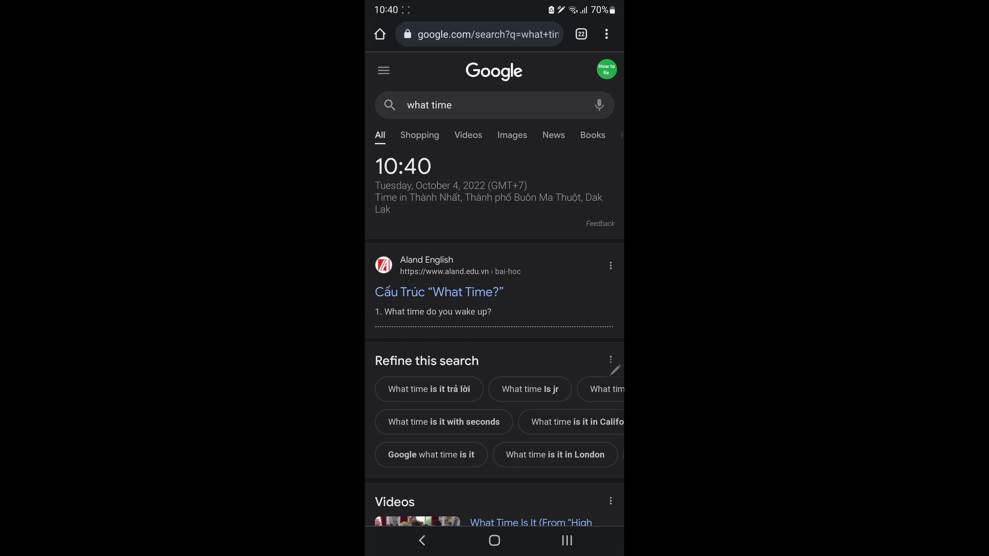
- From the home screen, open Settings > Apps and scroll the app list to TFT
click(494, 540)
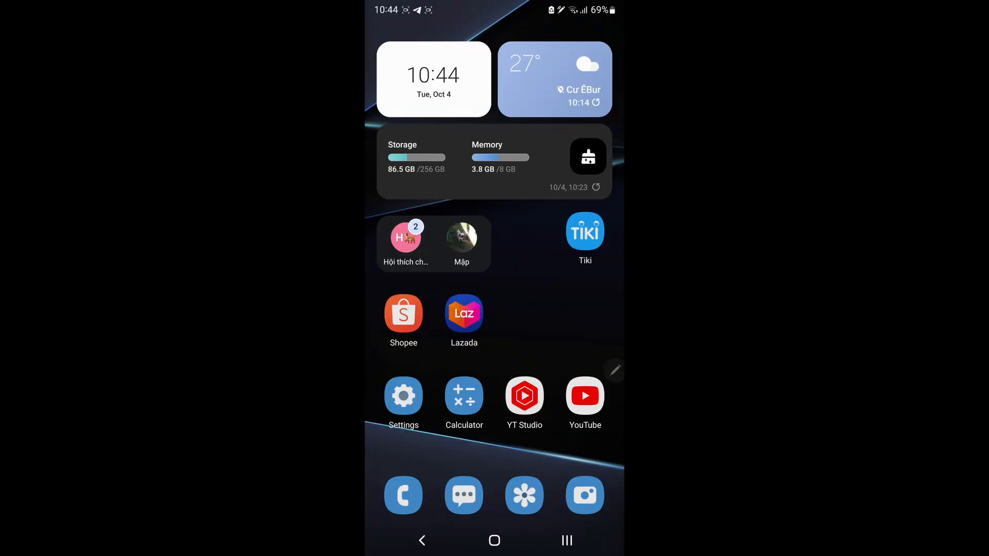
click(403, 396)
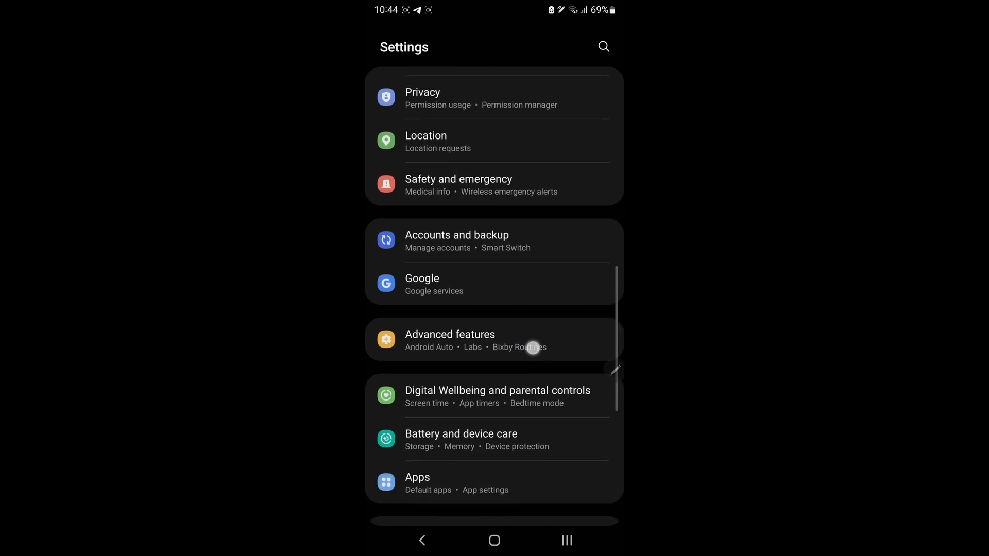
scroll(down, 3)
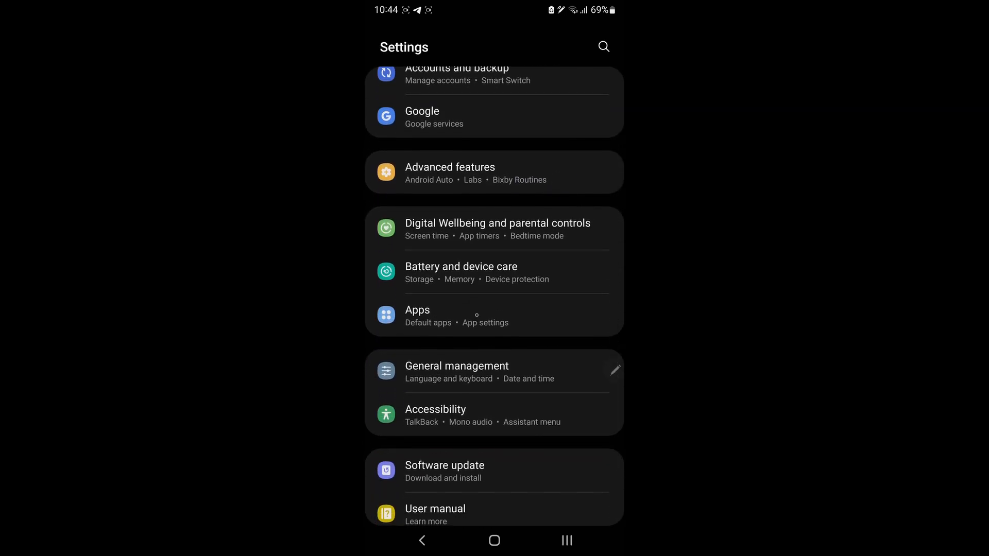
click(417, 310)
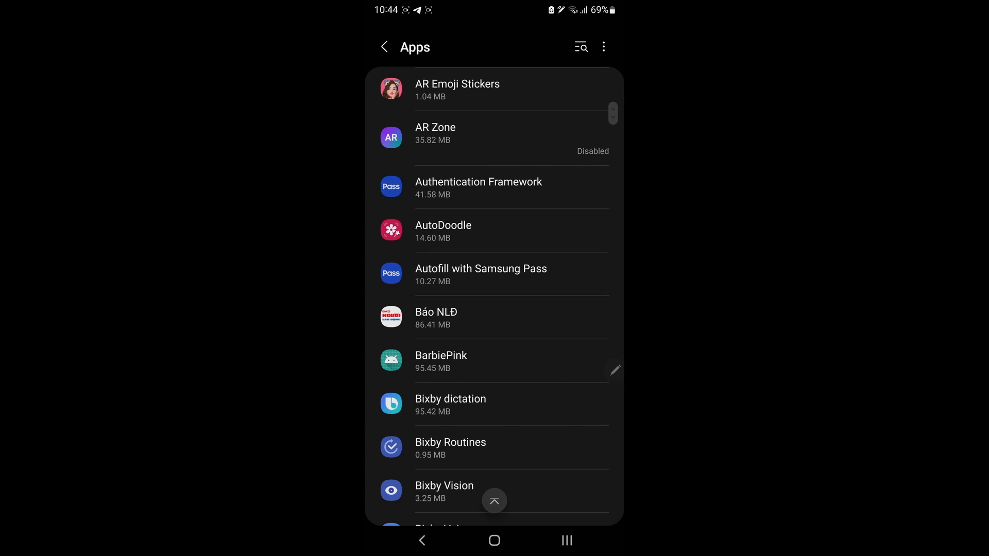
scroll(down, 3)
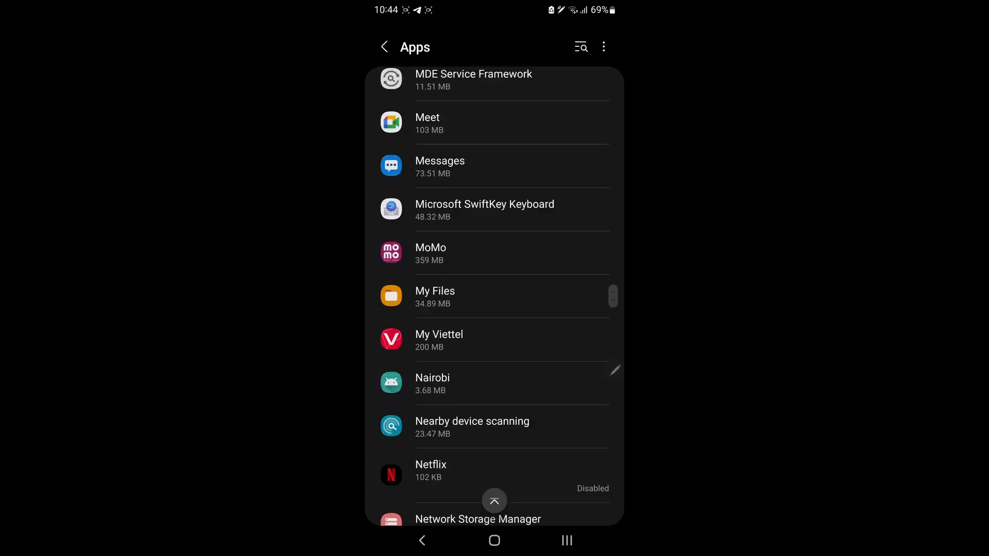
scroll(down, 3)
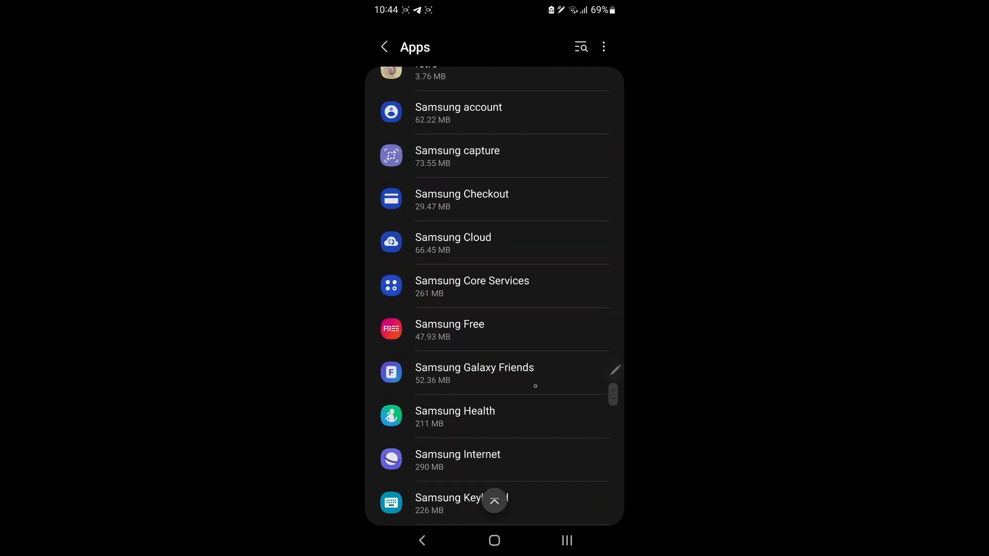
scroll(down, 3)
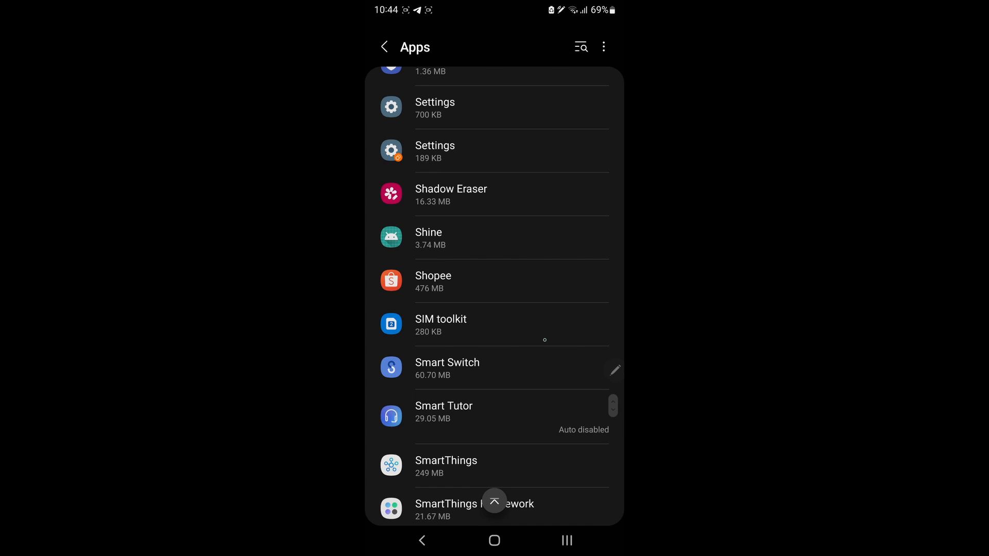
scroll(down, 3)
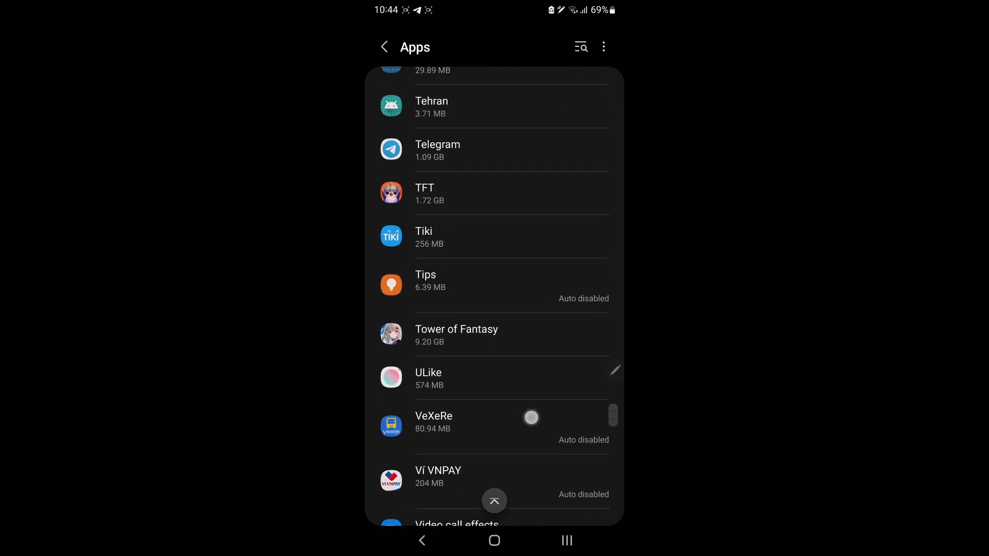
scroll(down, 3)
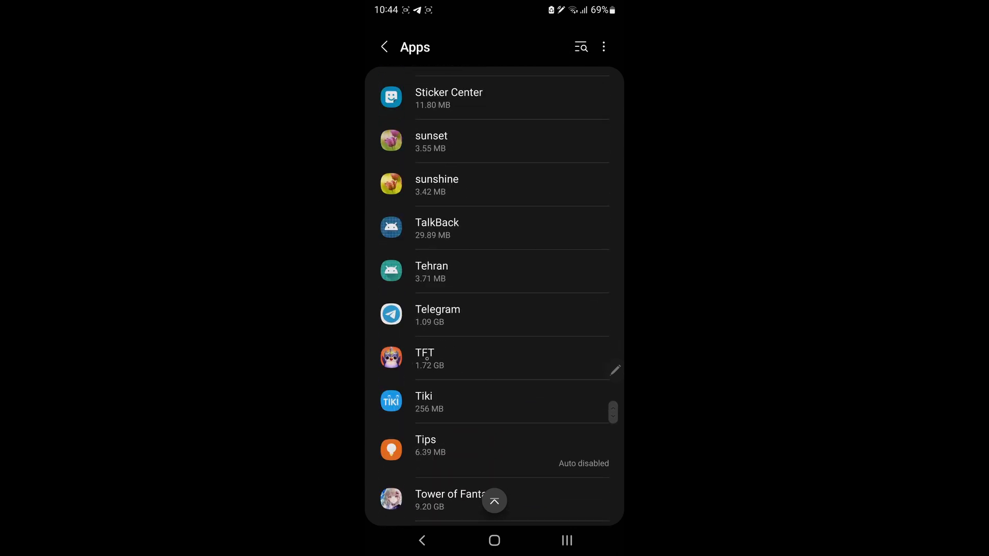
- Clear the TFT app's cache from its Storage page (1.73 GB total)
click(424, 358)
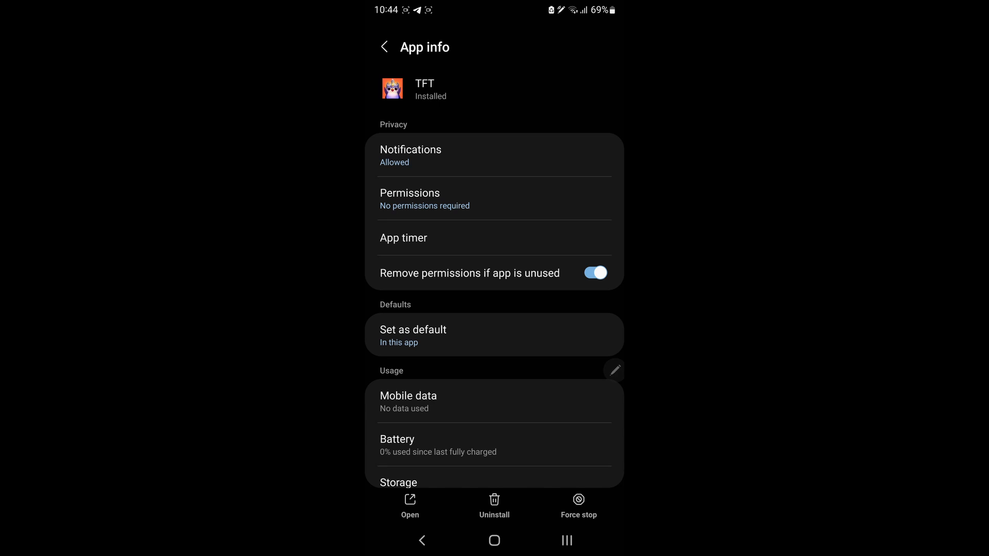
scroll(down, 3)
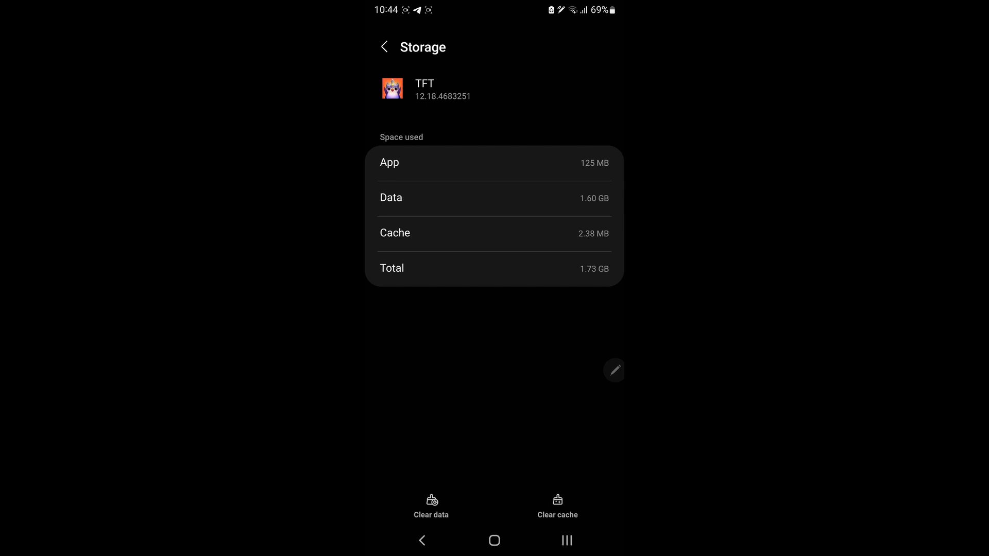
click(556, 504)
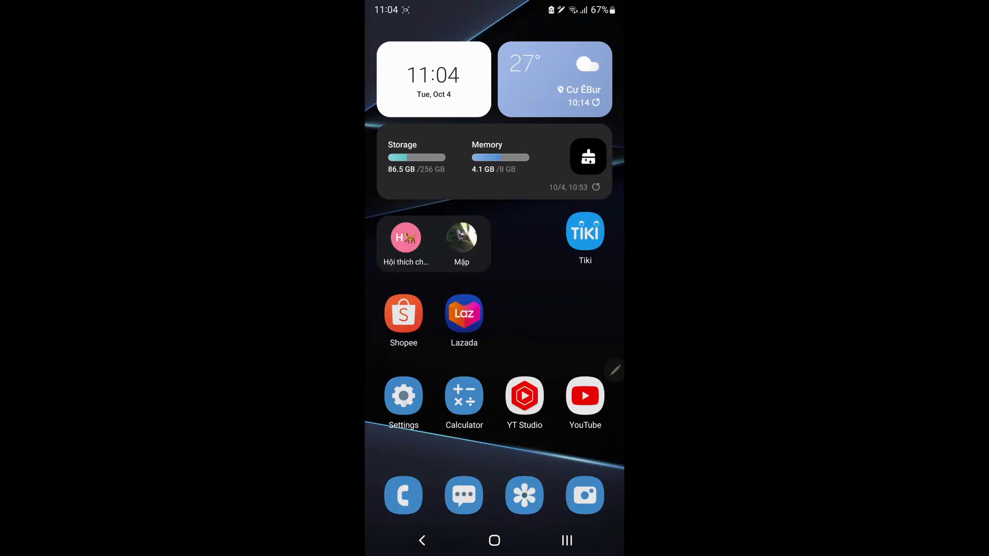
- Open Settings > Apps and select Google Play Store to view its storage details
click(403, 396)
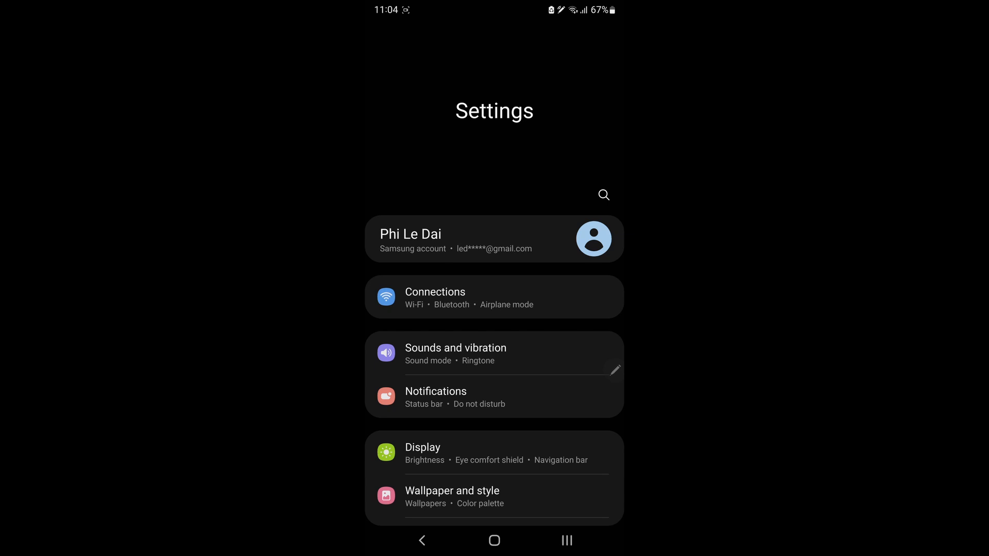
scroll(down, 3)
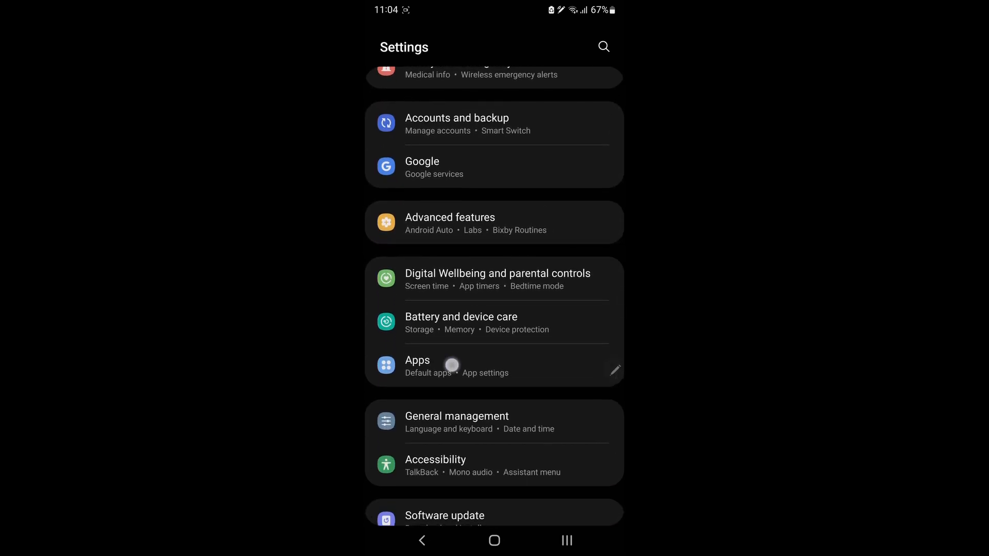
click(417, 360)
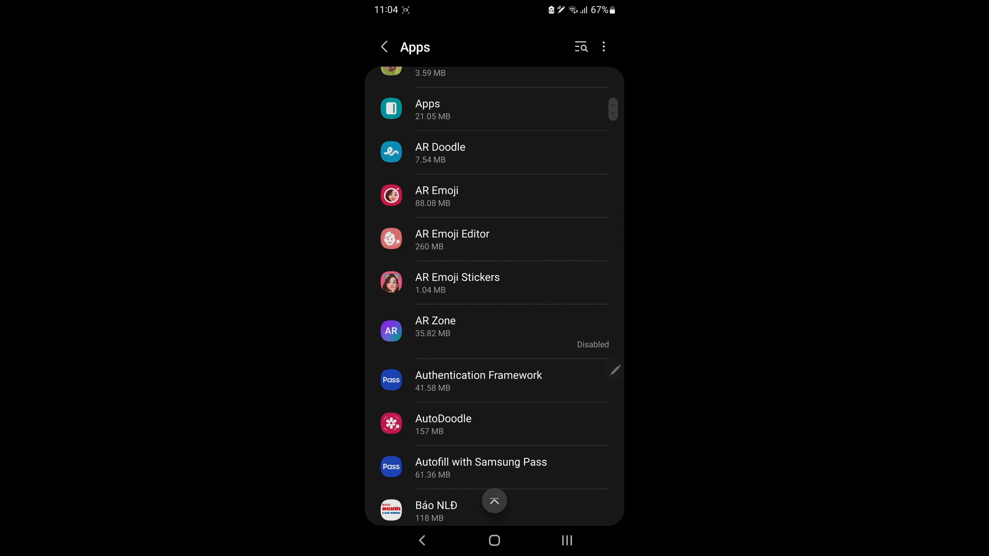
scroll(down, 3)
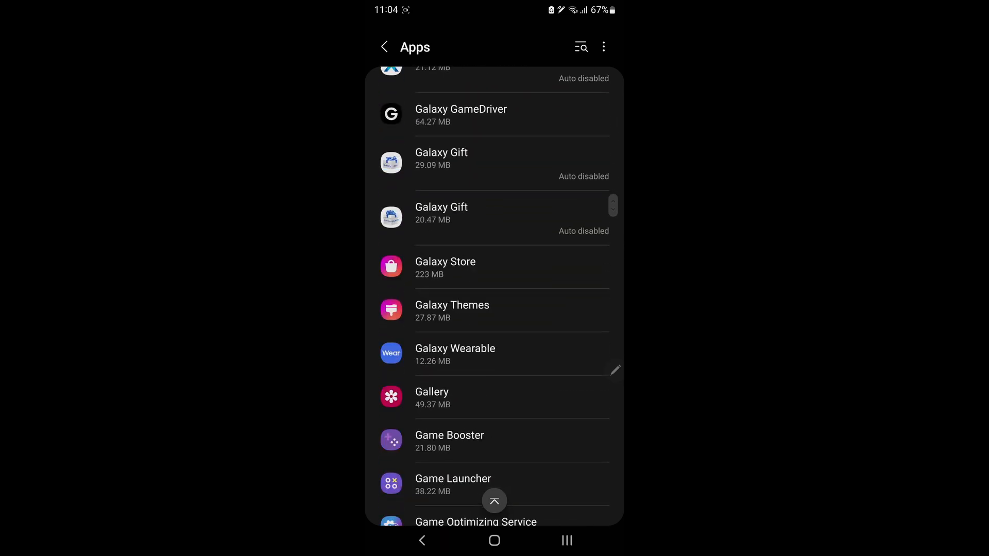
scroll(down, 3)
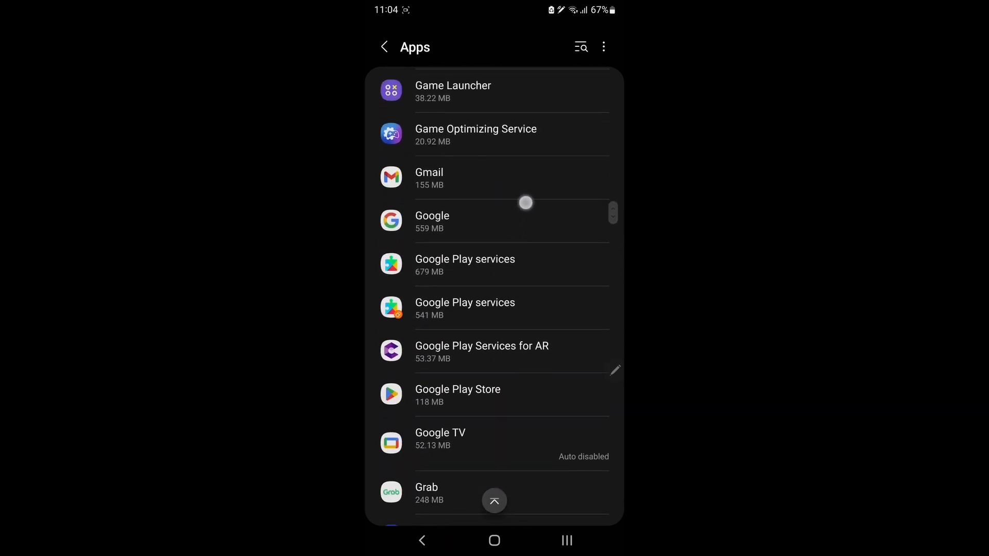
scroll(down, 3)
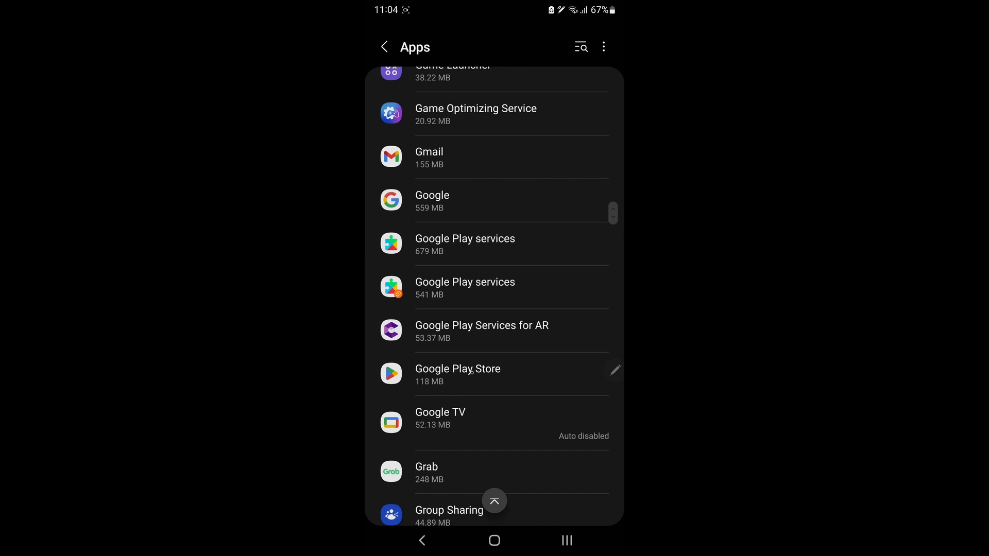
click(457, 374)
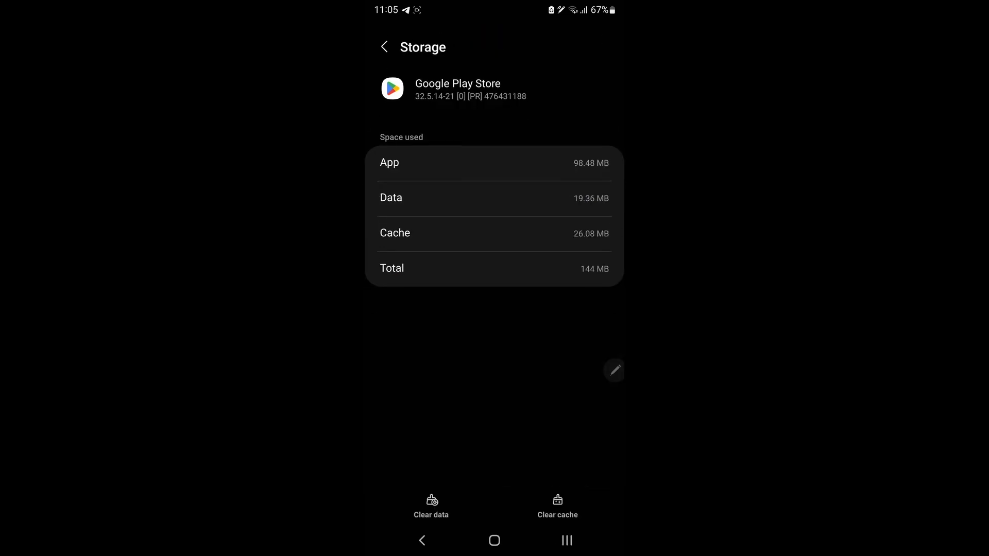
- Clear Play Store's 26.08 MB cache to 0 B and leave the storage page
click(556, 504)
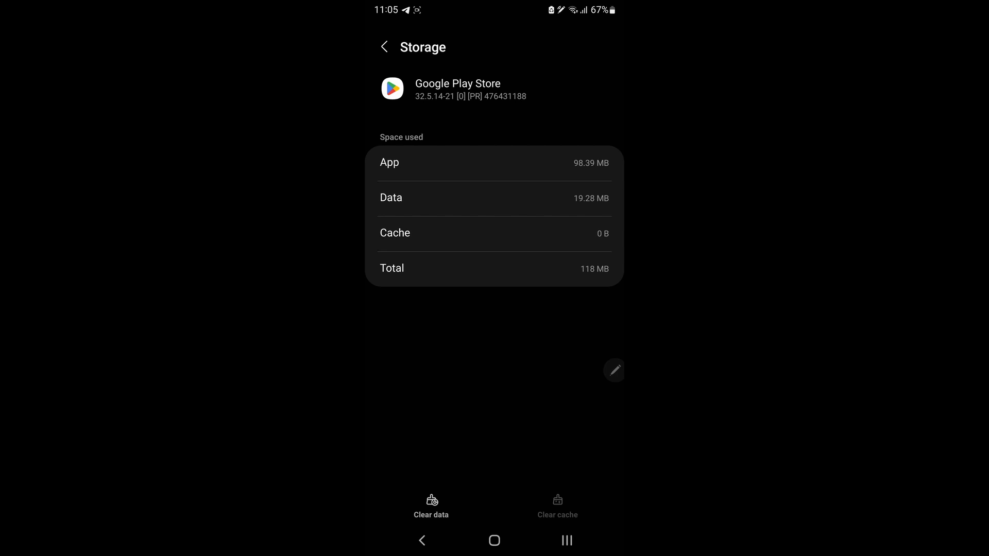
click(494, 540)
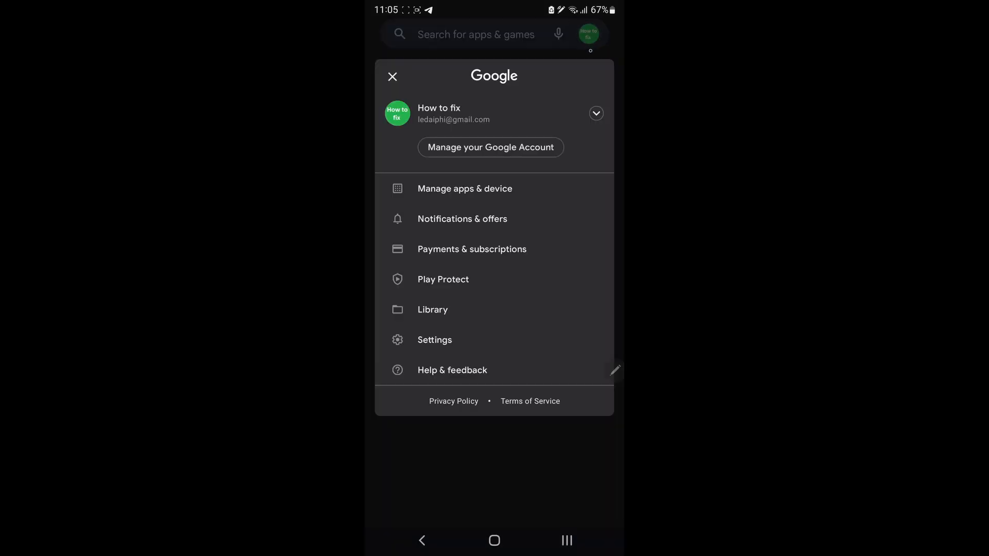
- In Play Store's Manage apps & device, update all 7 pending apps
click(464, 188)
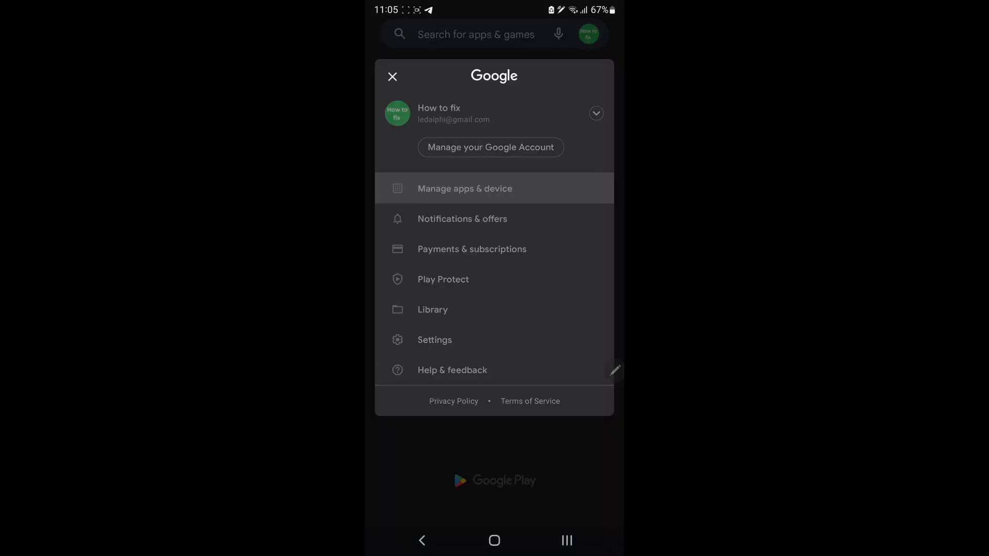
click(464, 188)
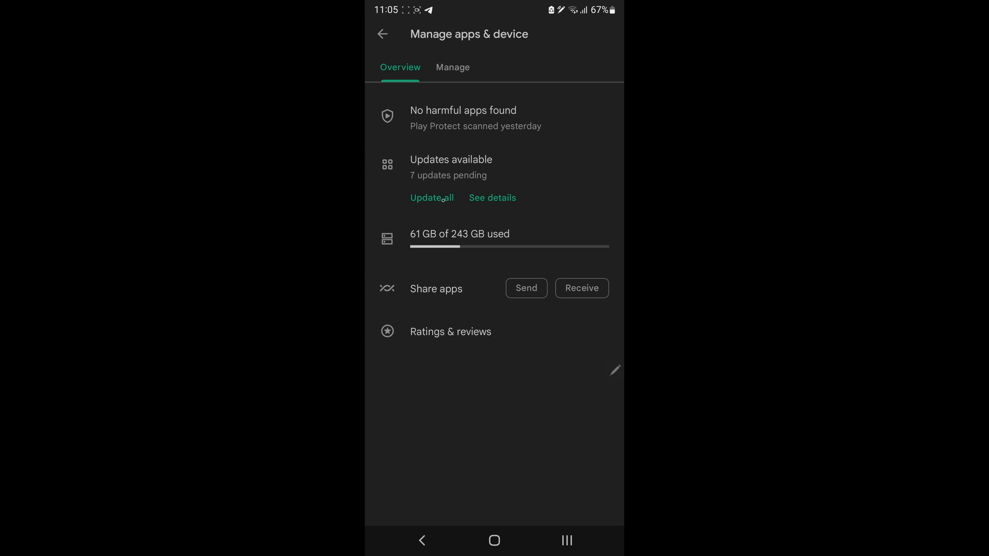
click(433, 198)
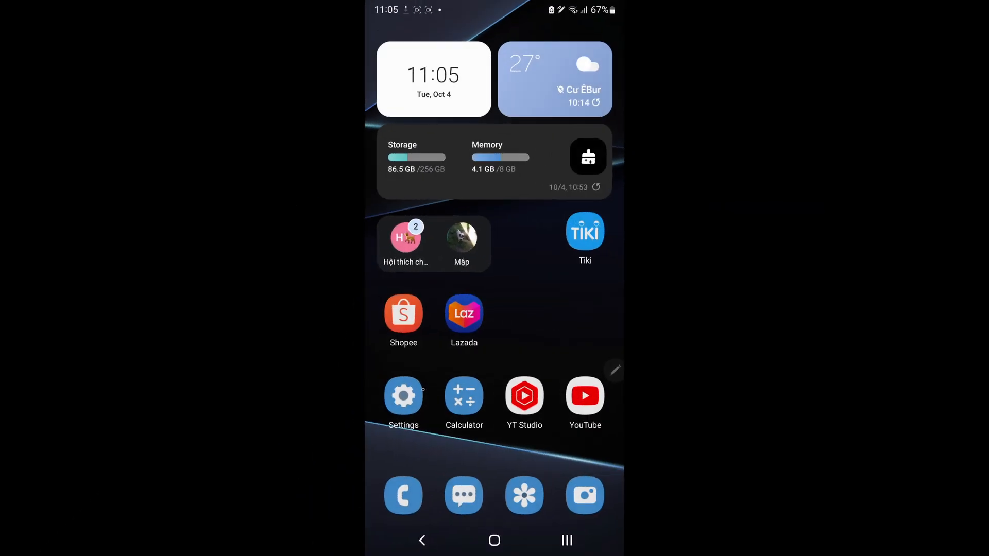
- Check Settings for a software update, then swipe the app drawer to TFT's page
click(402, 396)
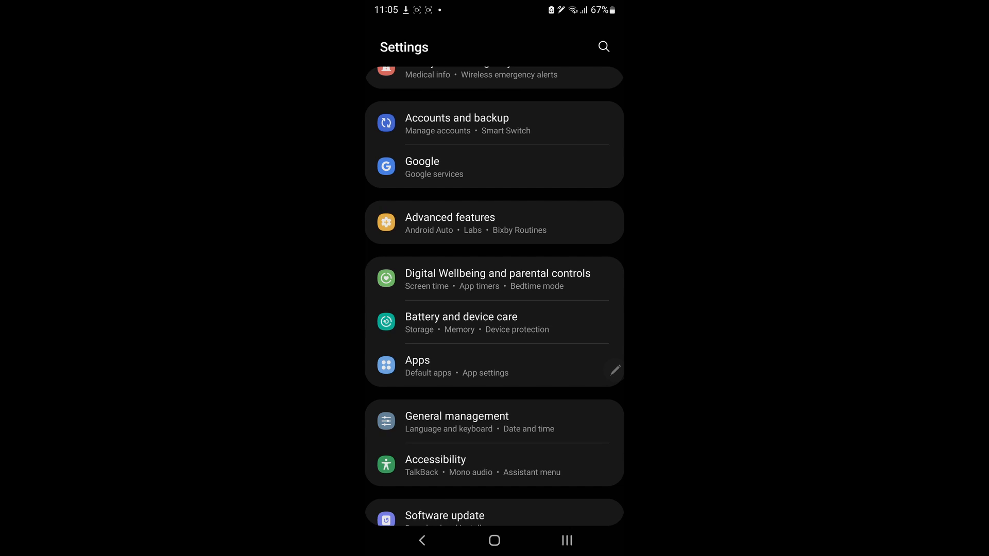
scroll(down, 3)
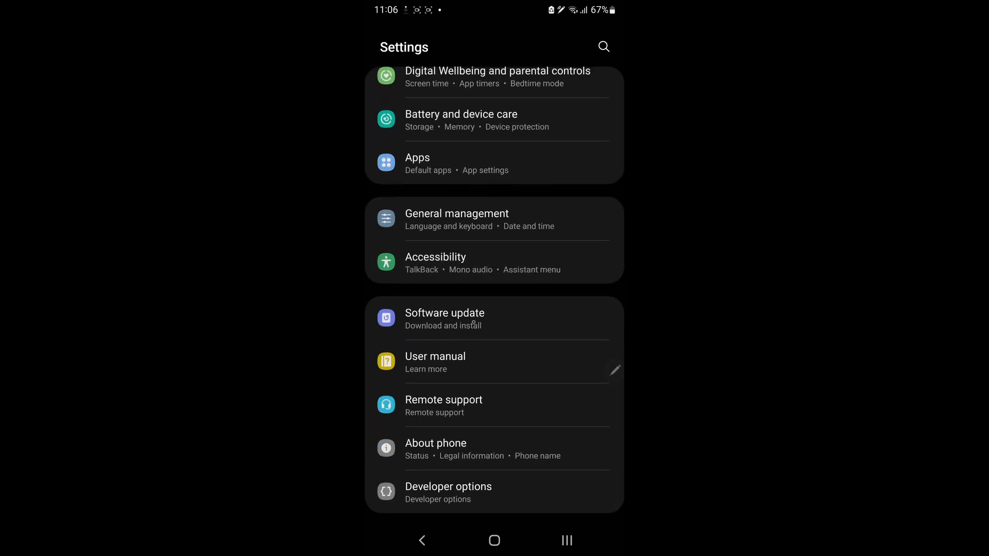
click(444, 318)
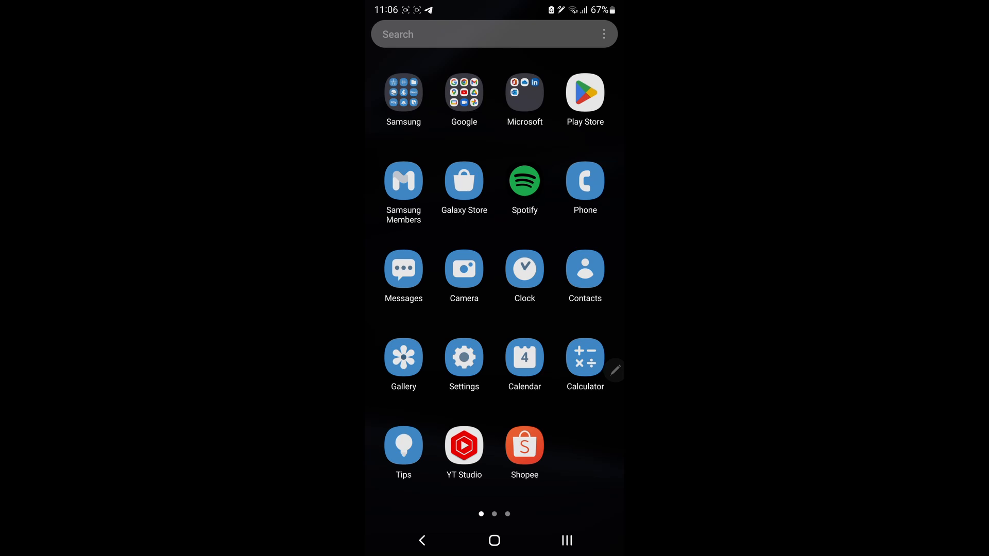
scroll(left, 3)
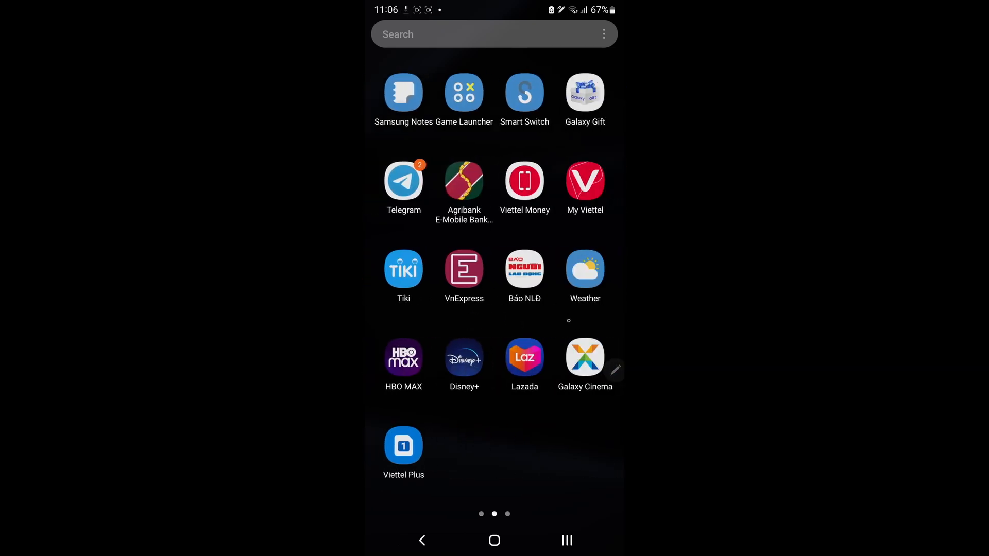
scroll(left, 3)
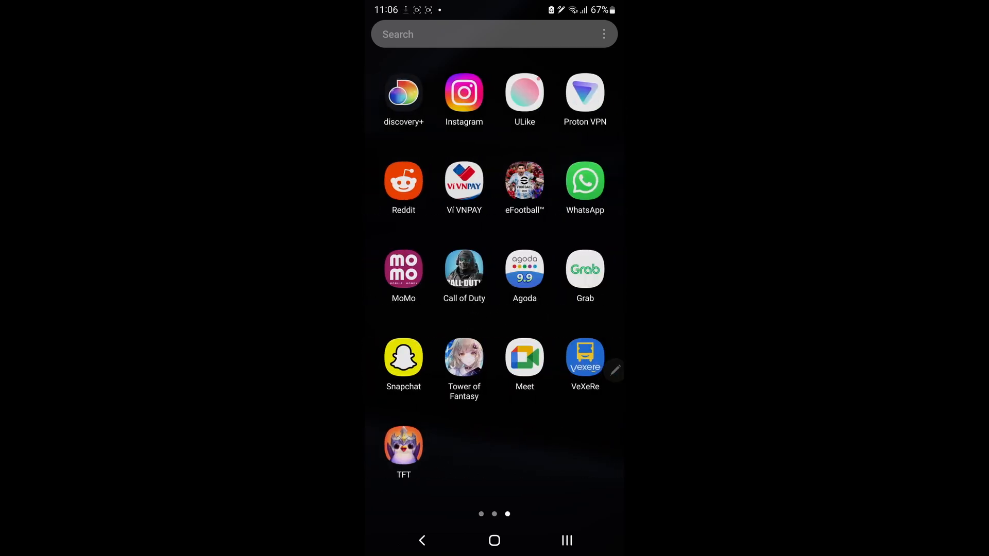